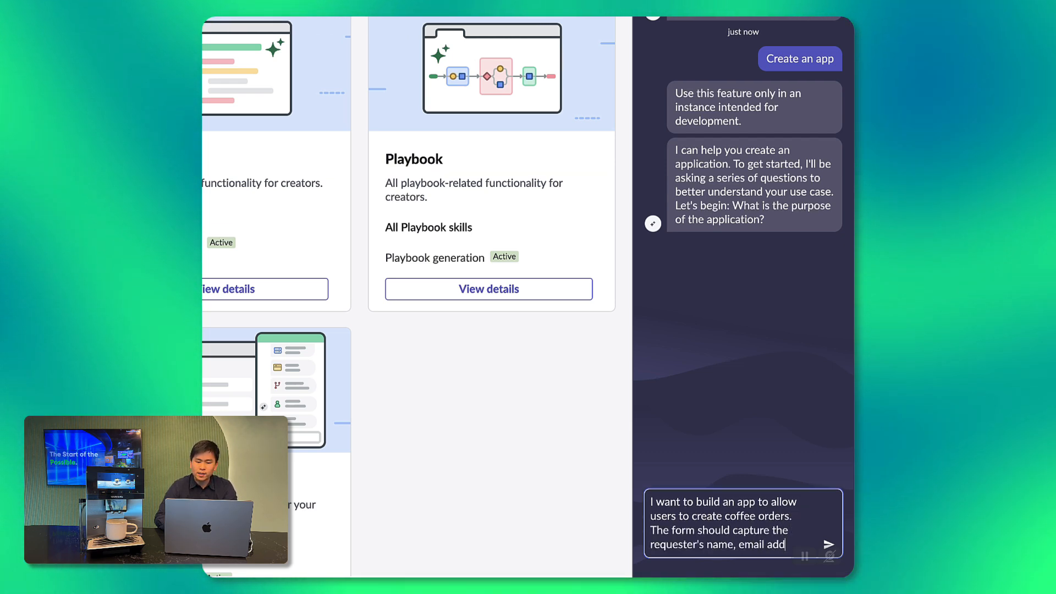
Describe the coffee order app with requestor name, email, coffee size and type, and send it.
text(ress, size of coffee (small, medium, large), and coffee type. The coffee types are Caffe Latte, Espresso, Black Coffee and Cappuccino.)
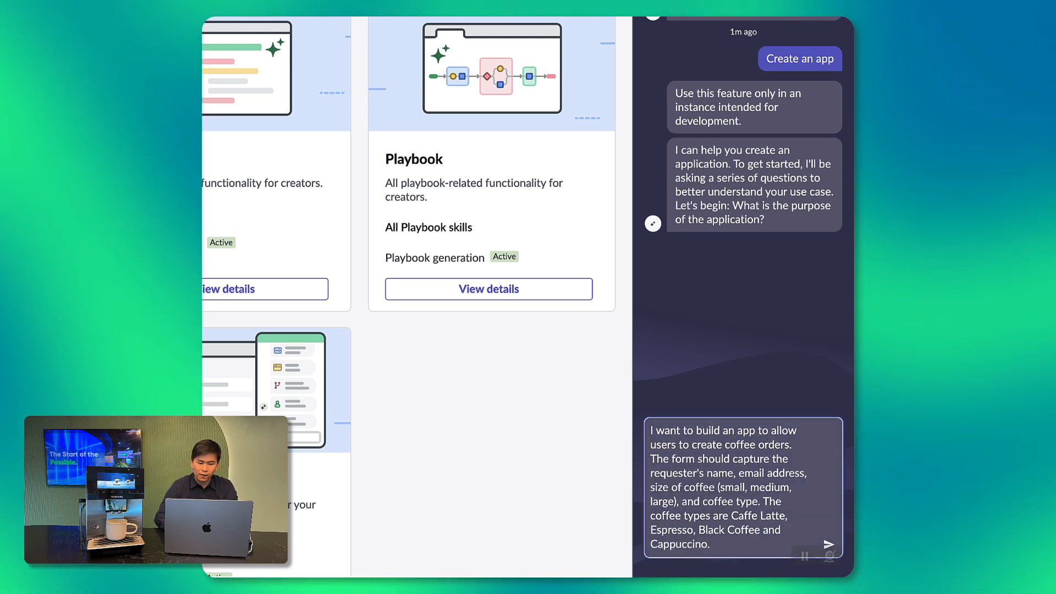
click(830, 541)
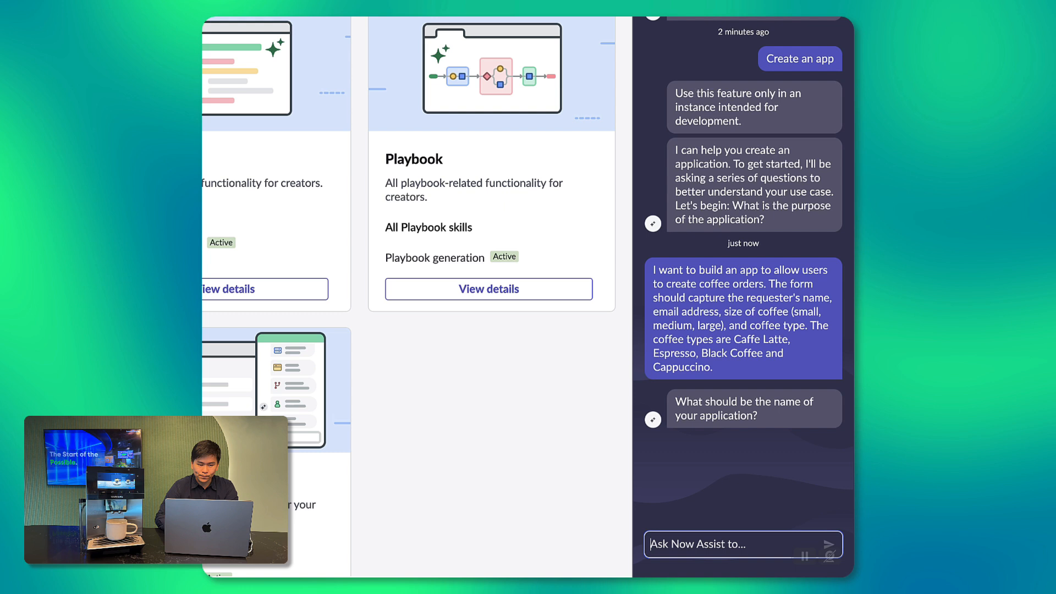
Name the application Coffee Bot.
text(Coffe)
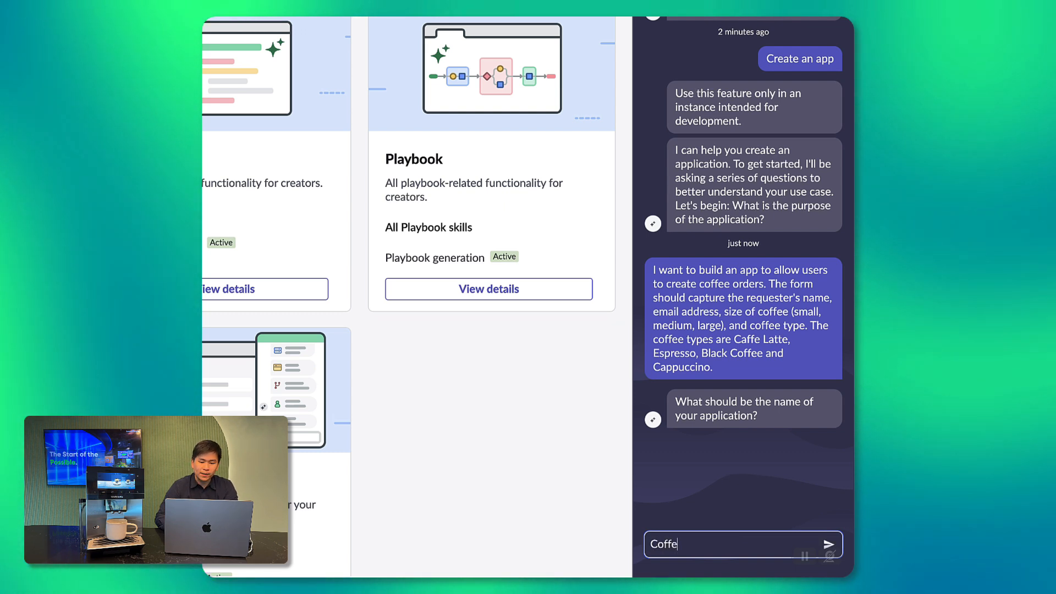
click(829, 543)
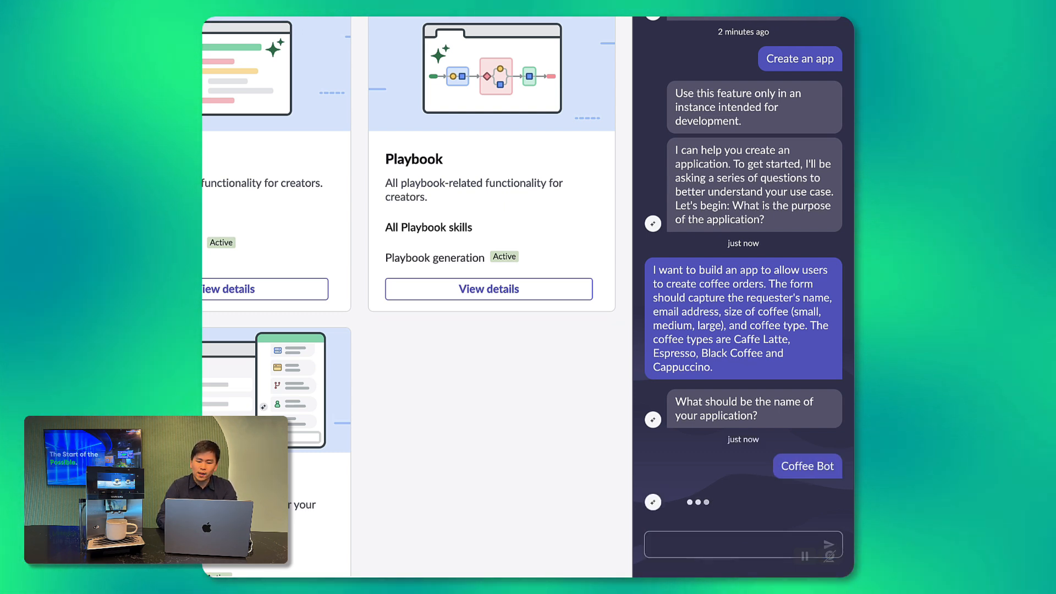
Confirm the plan and specify coffee requestor and coffee admin roles.
text(yes. The roles are co)
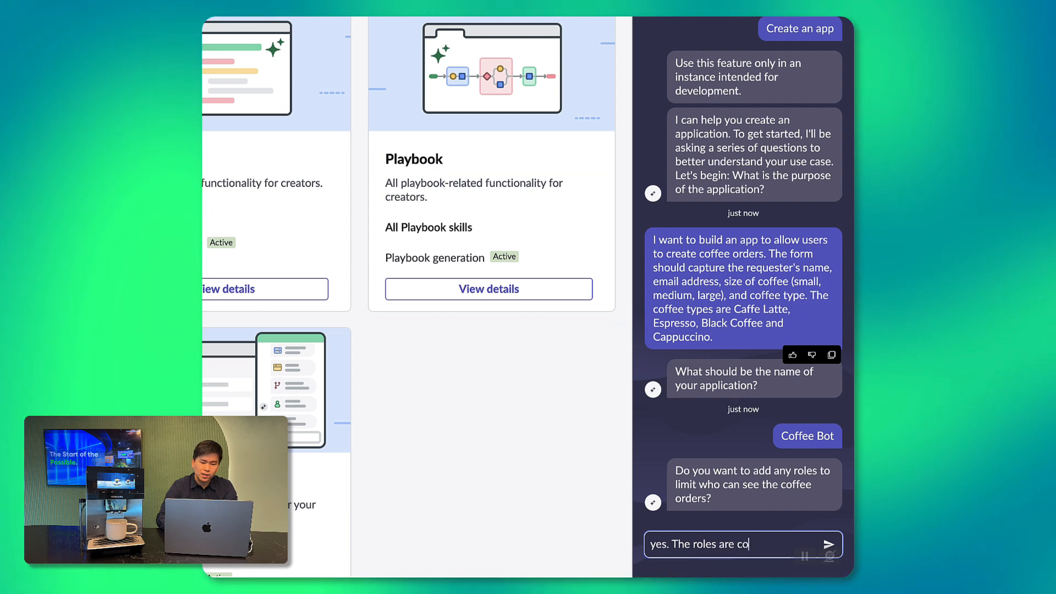
text(ffee requestors and)
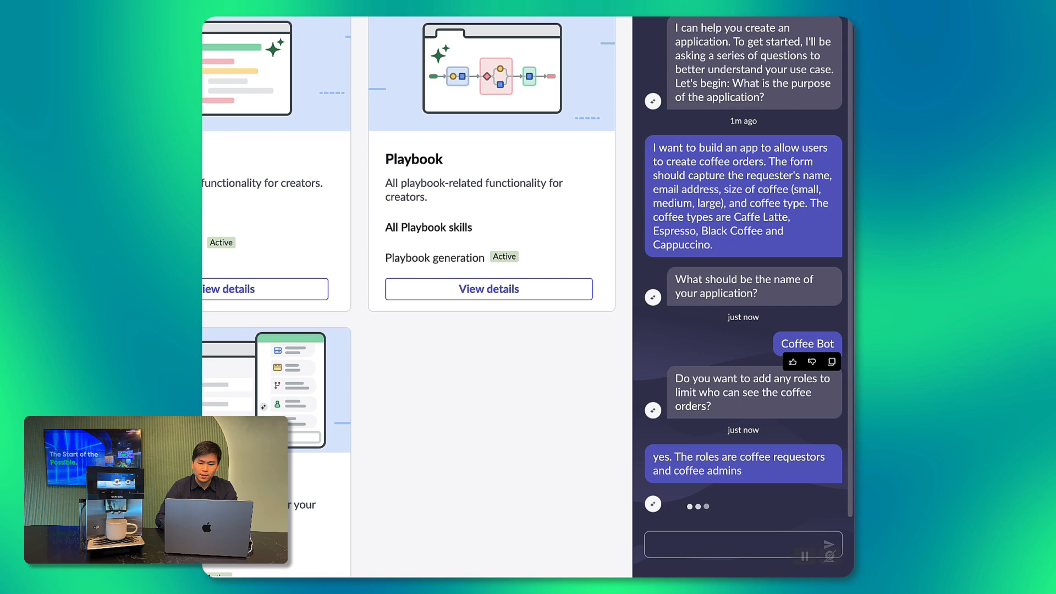
scroll(down, 3)
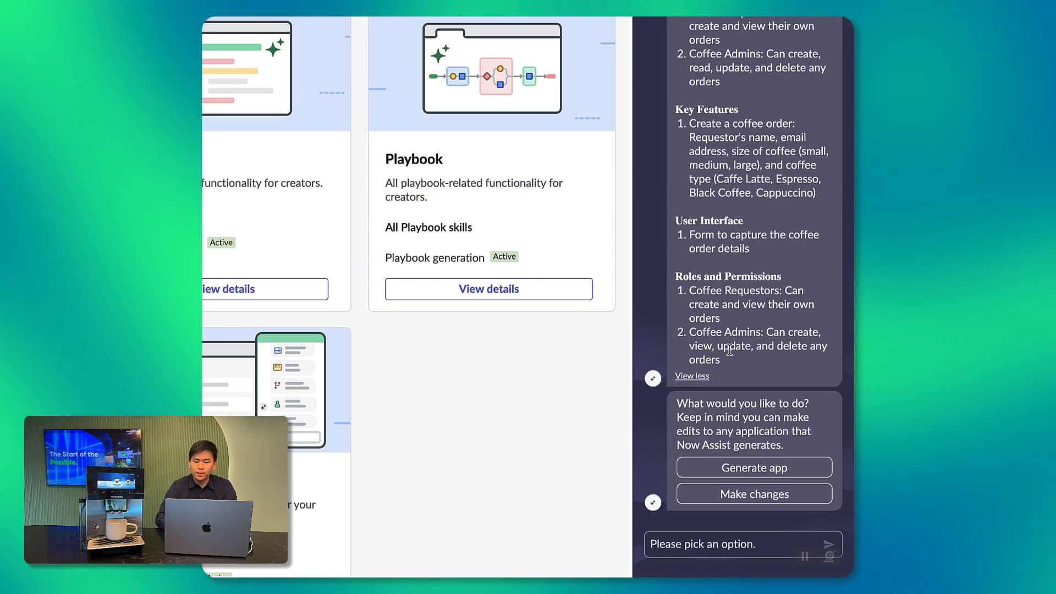
Generate the Coffee Bot app with its coffee_order table, two roles and order form.
click(754, 467)
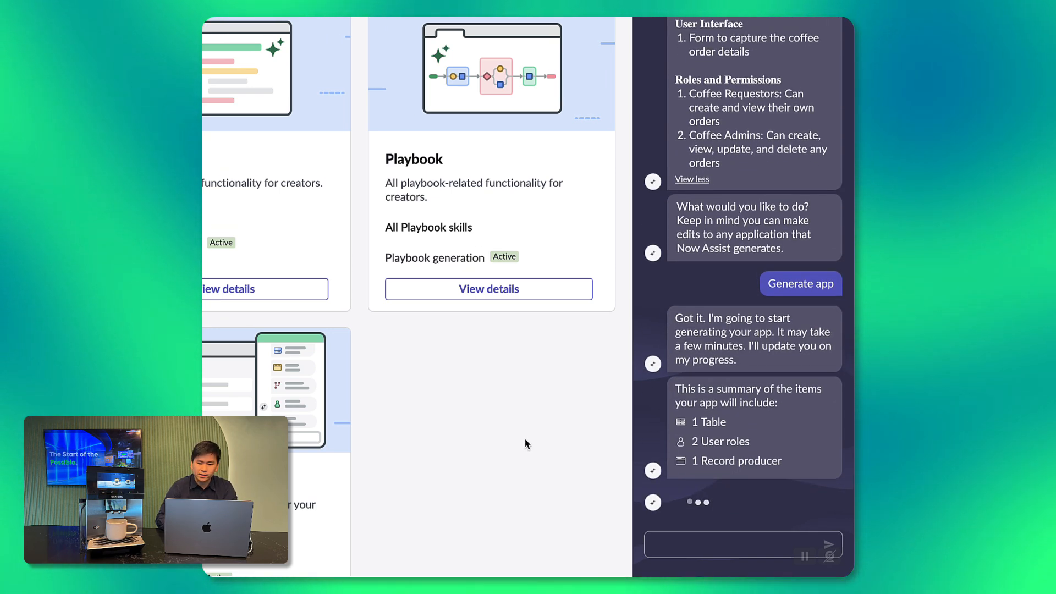
scroll(down, 3)
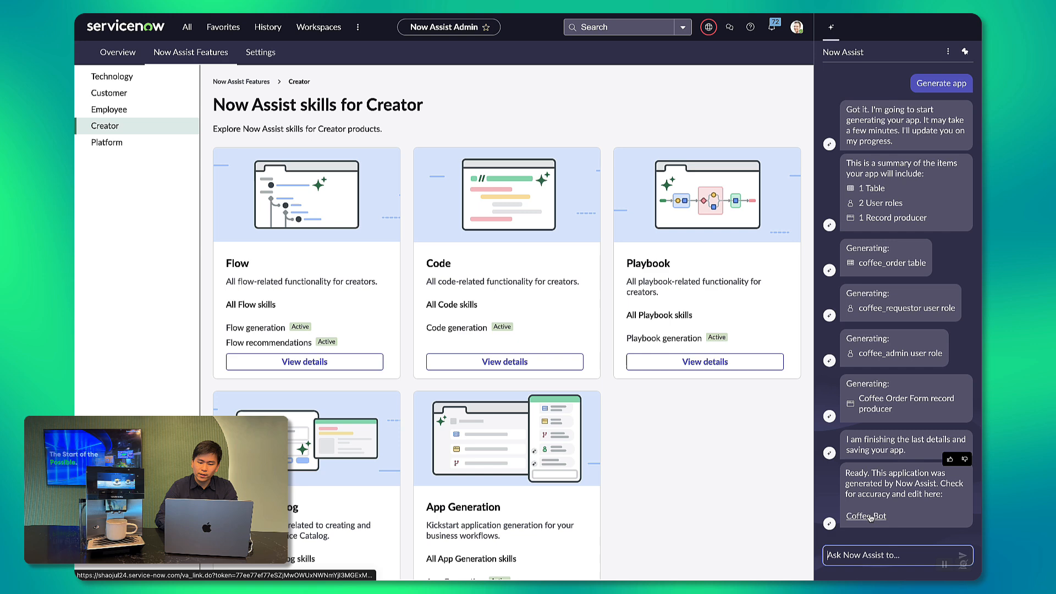
Open Coffee Bot and its Coffee Order Form showing name, email, coffee size and type questions.
click(866, 515)
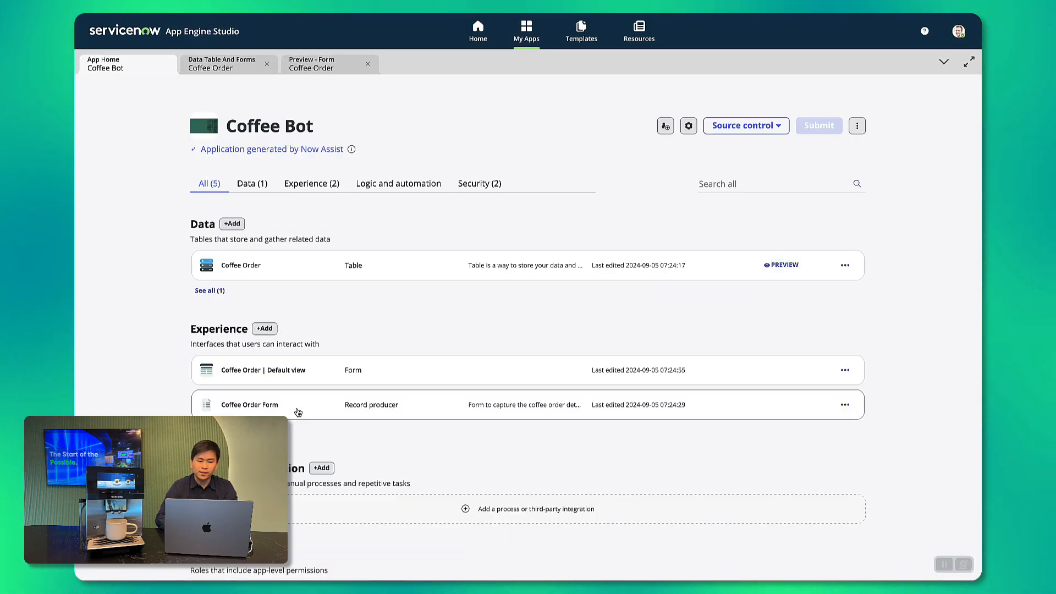
click(248, 405)
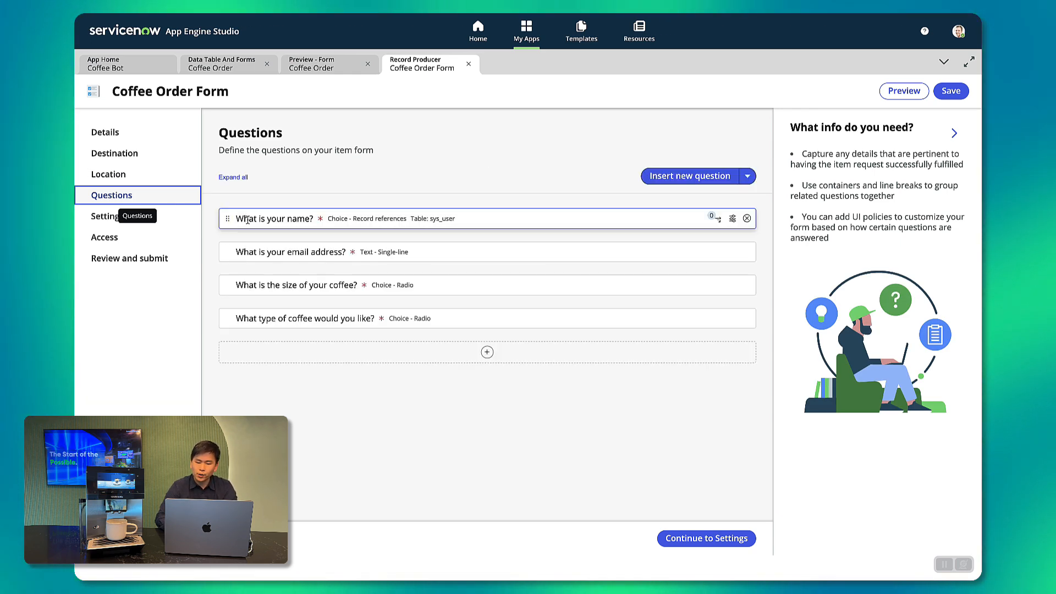
Preview the Coffee Order Form as a portal catalog item with its four required questions.
click(904, 90)
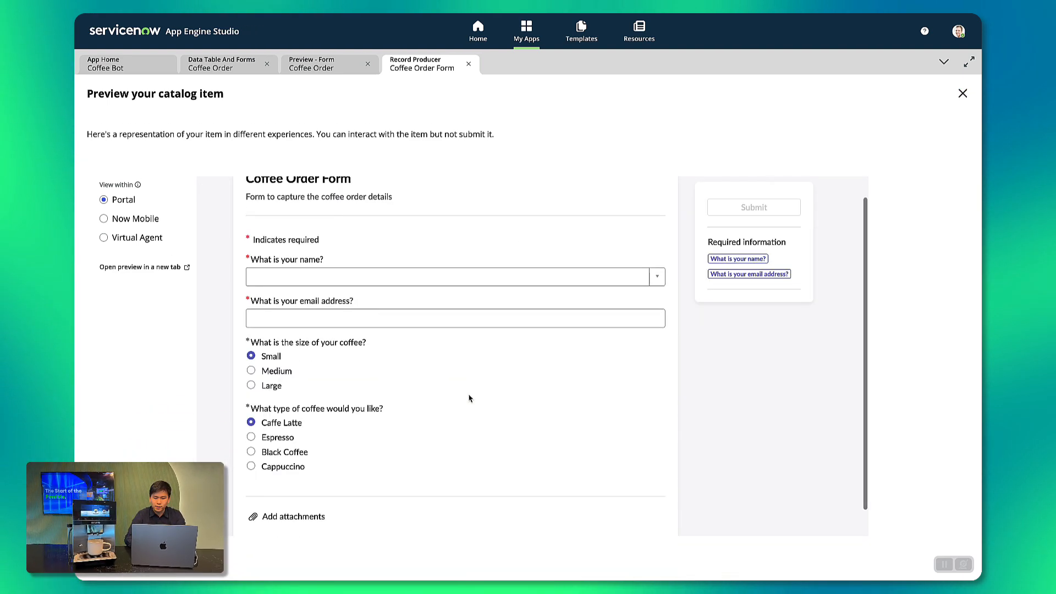
scroll(down, 3)
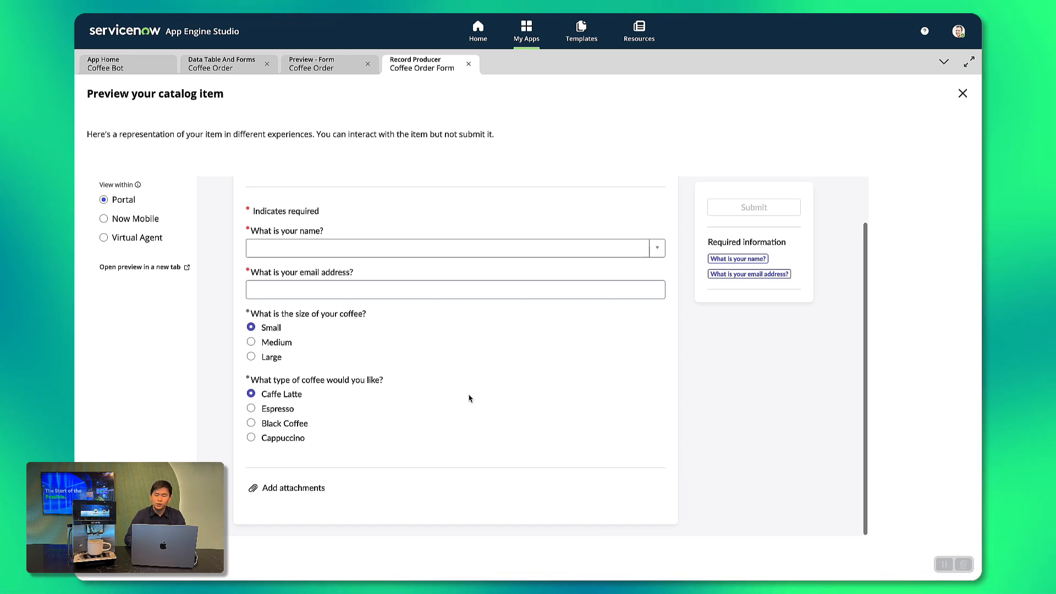
Preview the form in Now Mobile and Virtual Agent, accepting Small as the coffee size.
click(103, 218)
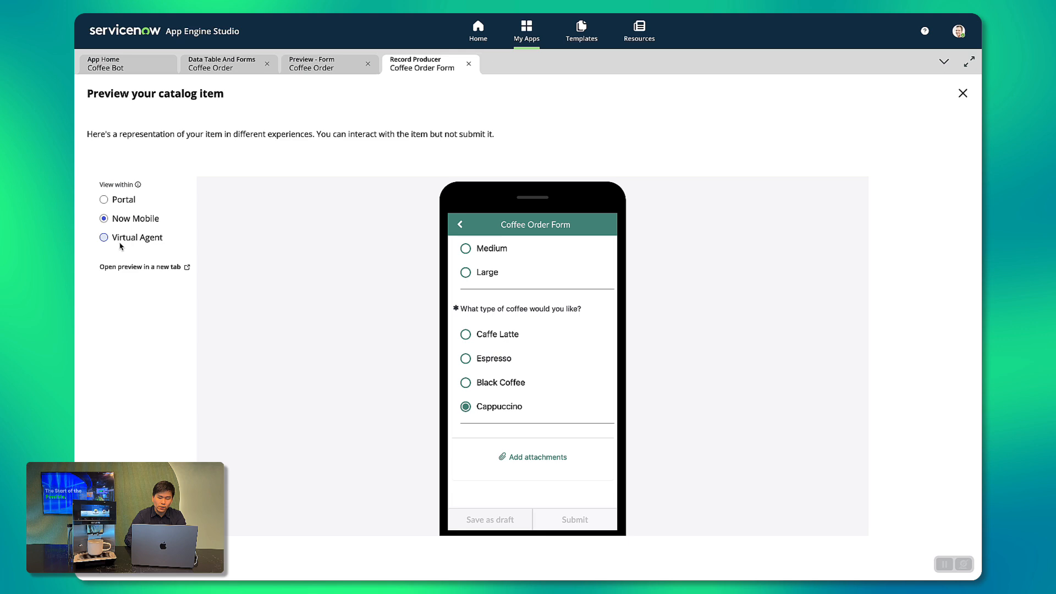
click(103, 237)
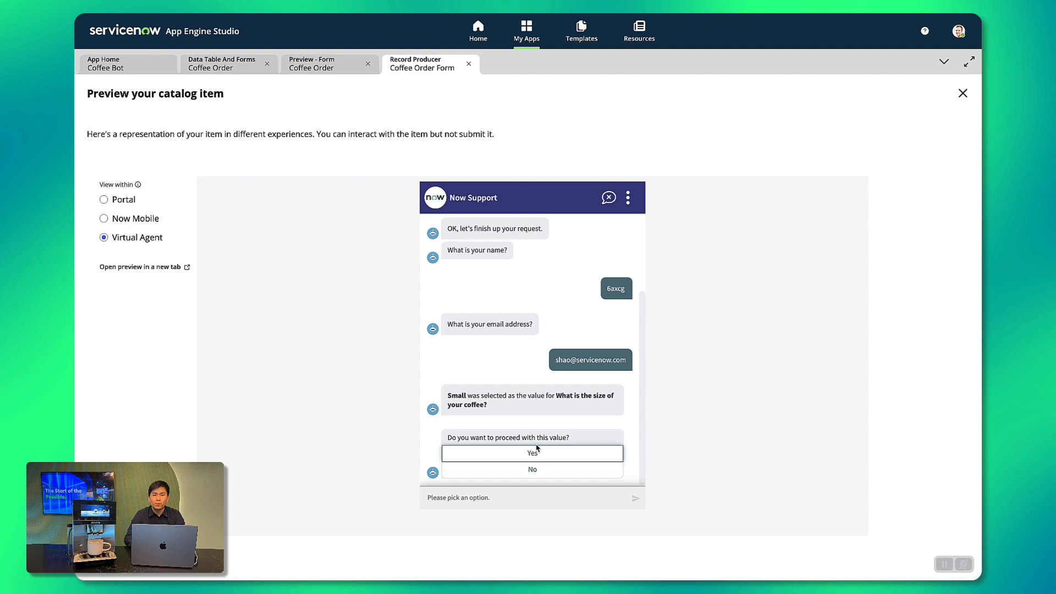
click(533, 453)
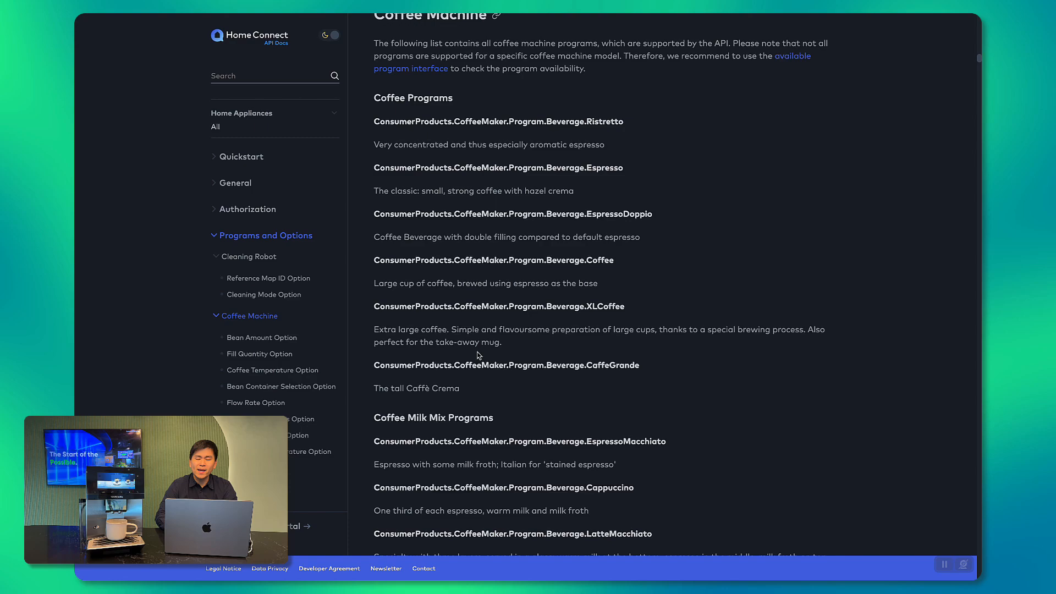
scroll(down, 3)
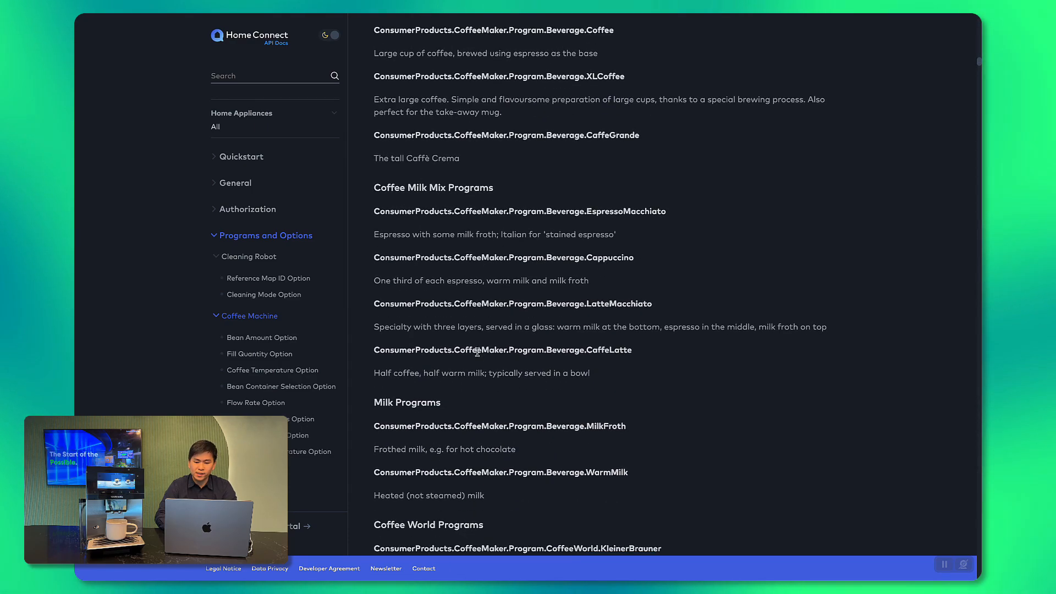
scroll(down, 3)
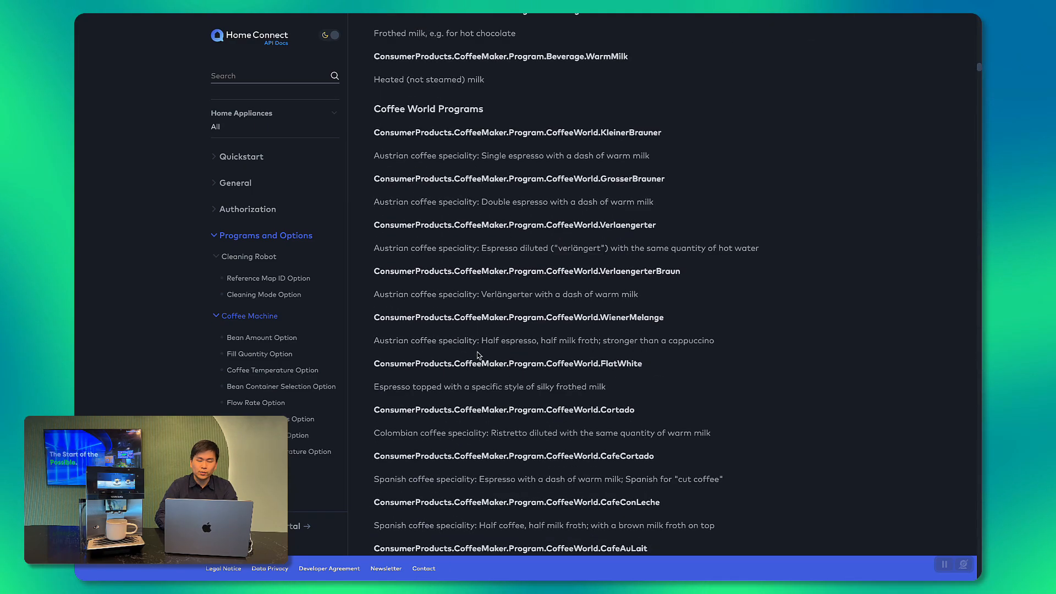
scroll(down, 3)
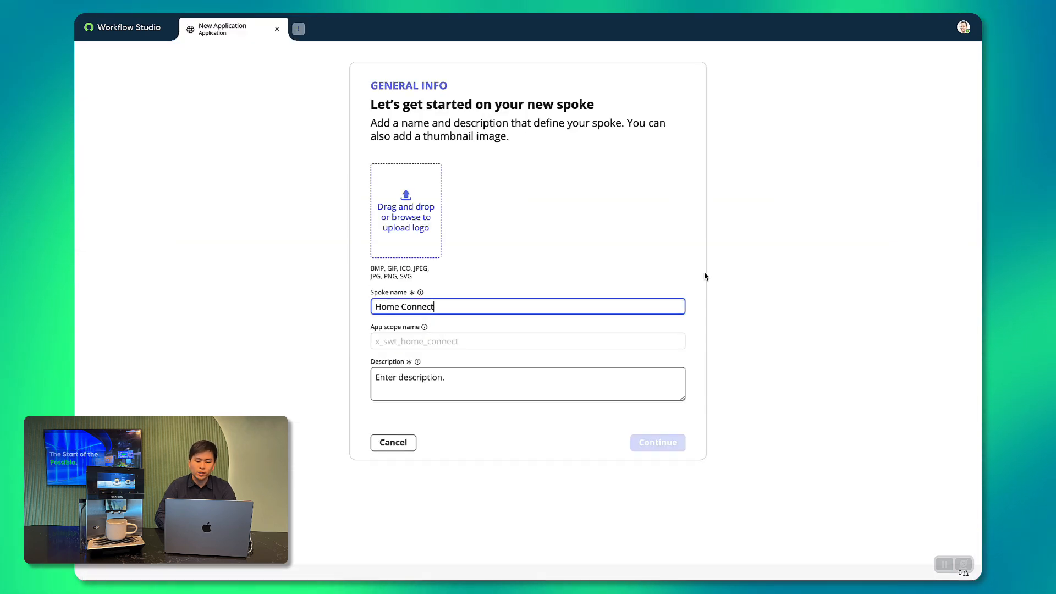
Continue with the Home Connect spoke, build it from an OpenAPI specification, and start a new import.
click(657, 443)
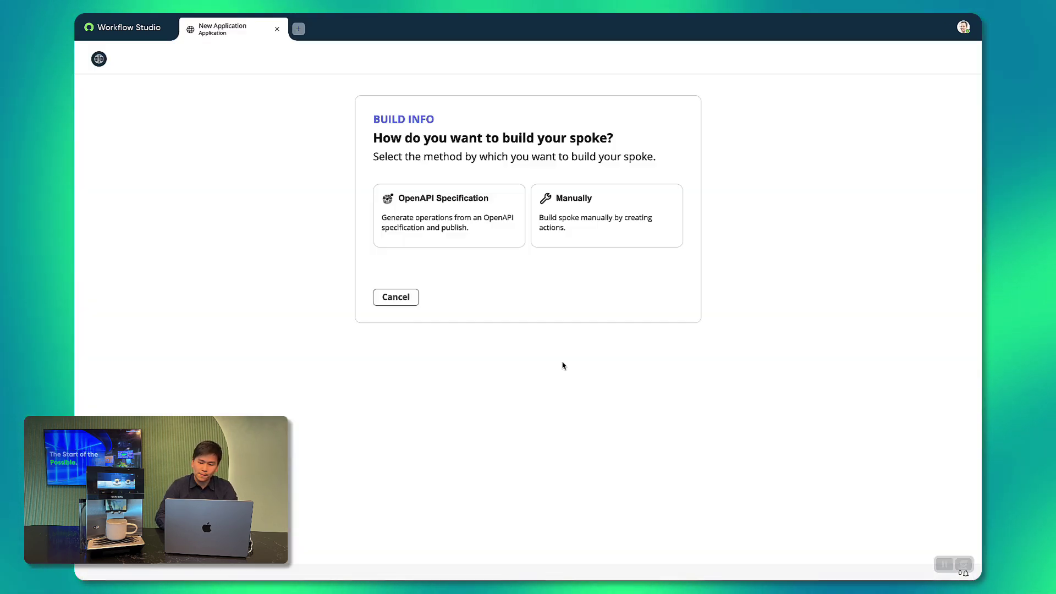
click(449, 214)
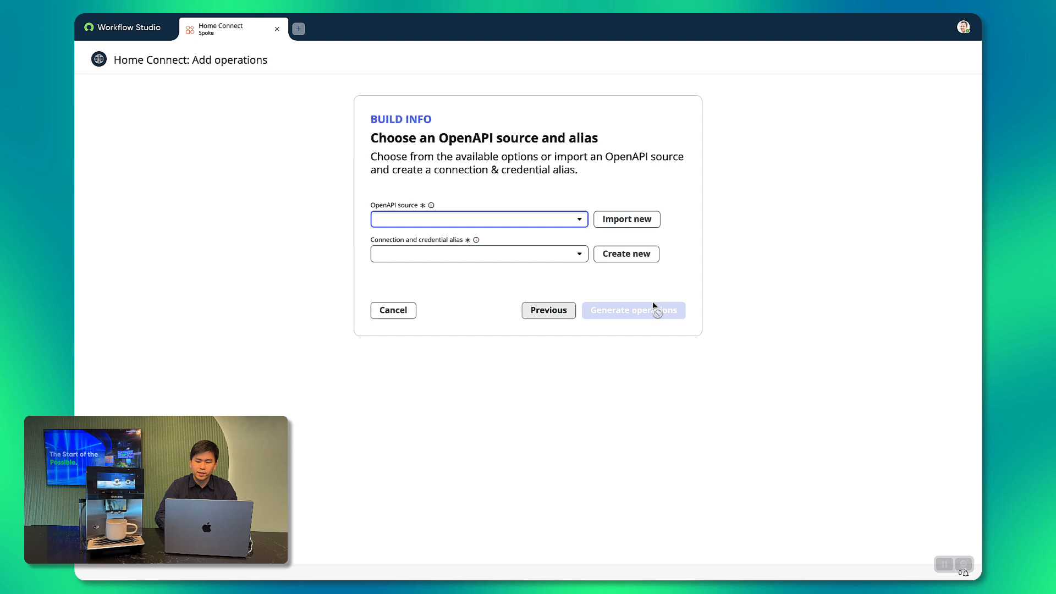
click(626, 219)
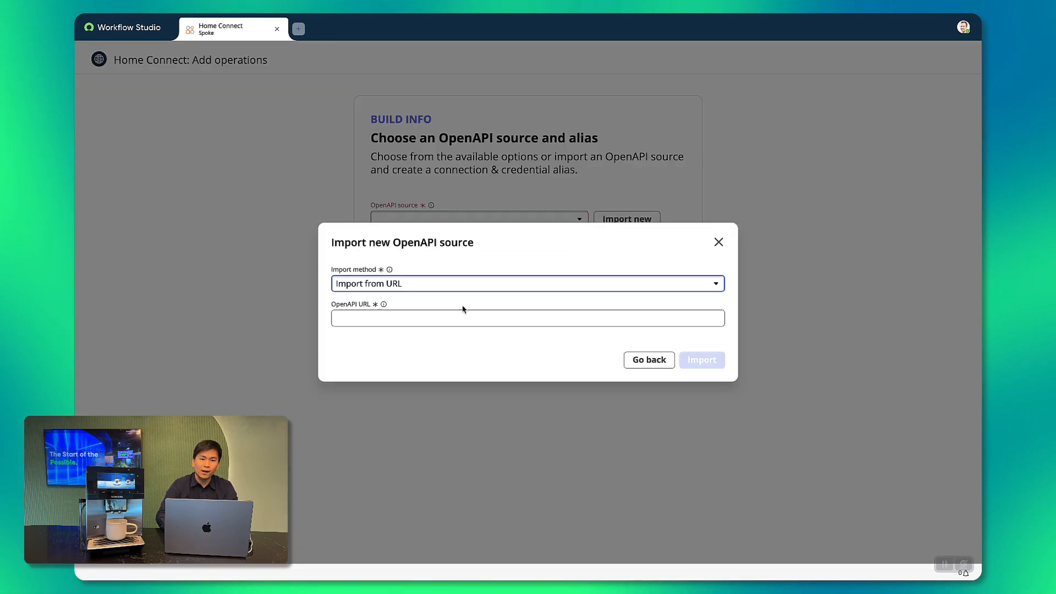
Import the OpenAPI definition from its URL and publish the selected program actions.
click(702, 360)
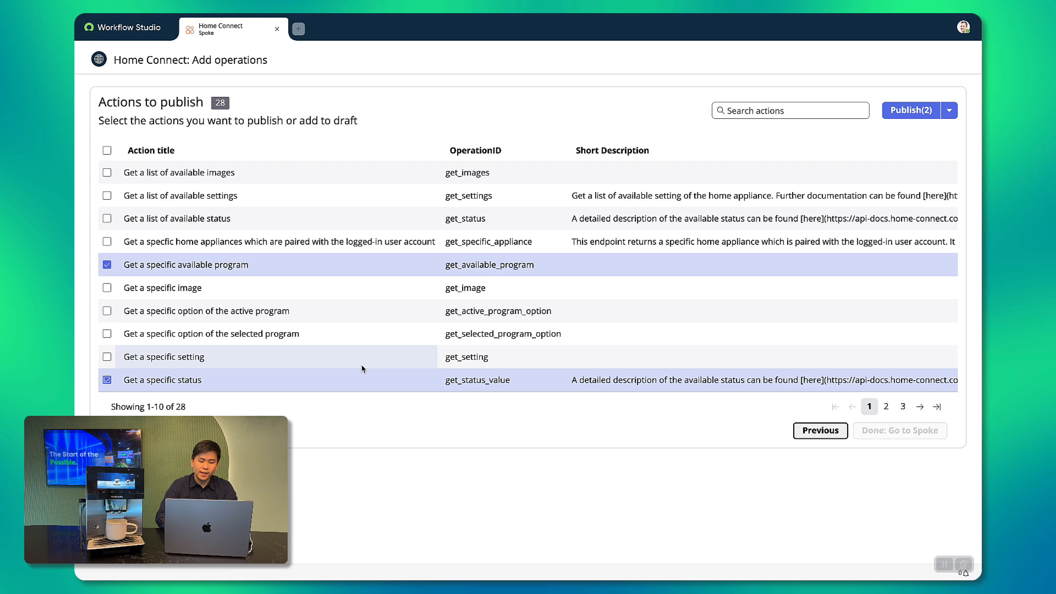
click(885, 407)
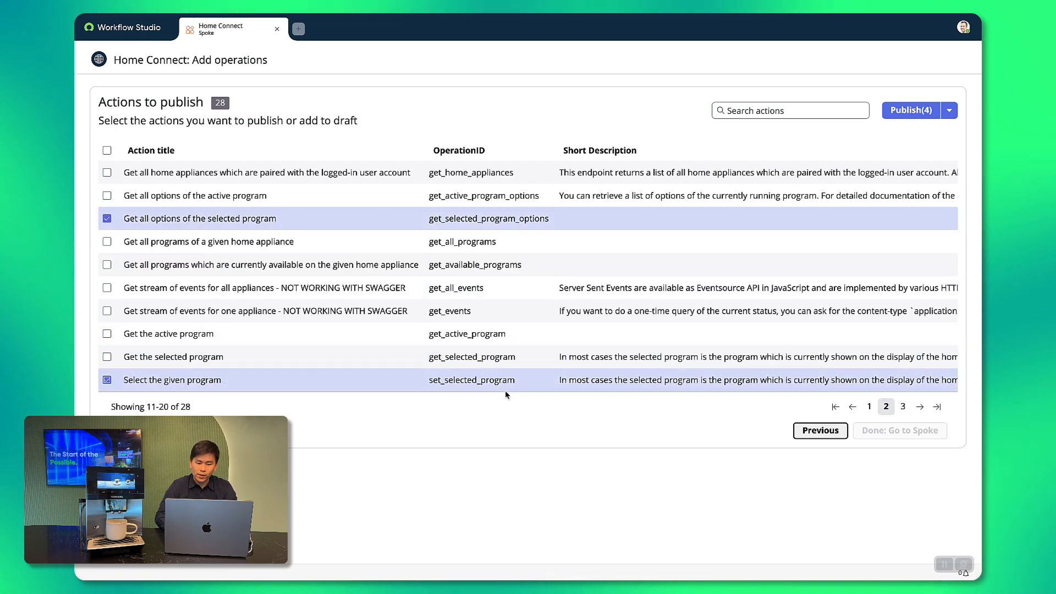
click(911, 110)
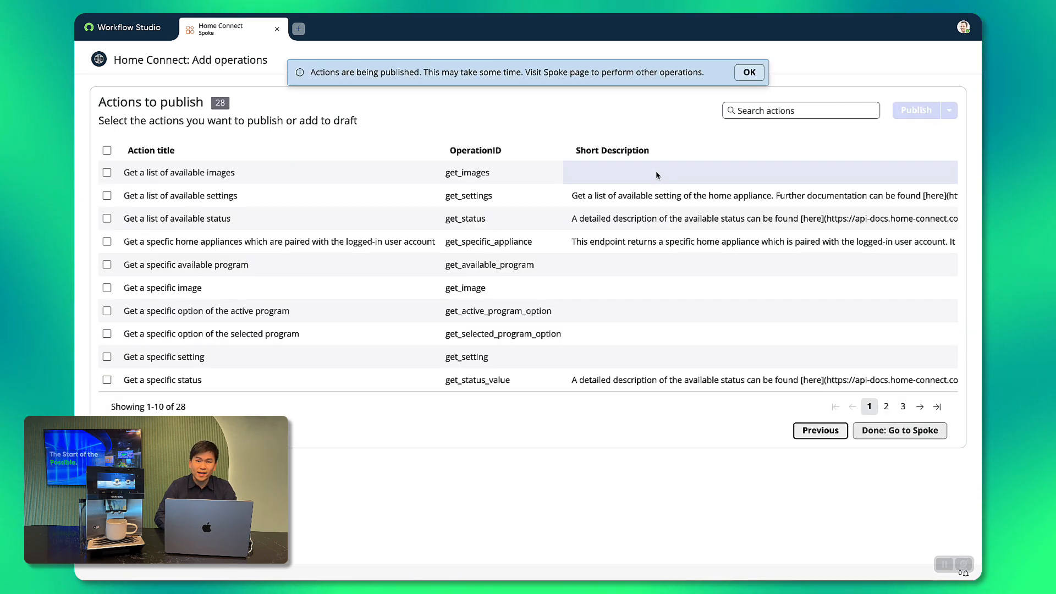
click(749, 72)
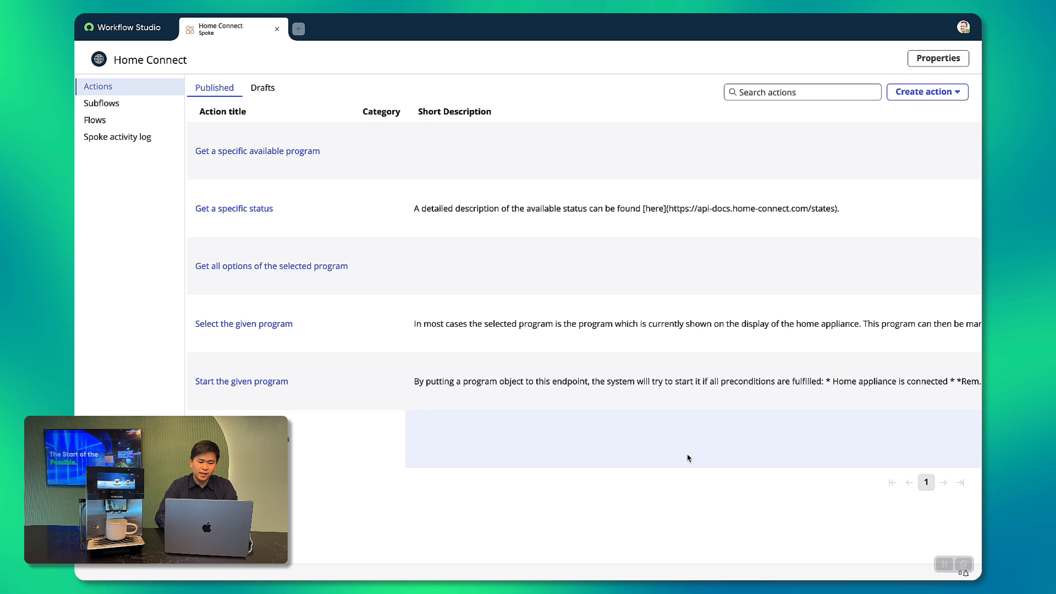
Review the Start the given program action's OpenAPI step and start creating a new flow.
click(241, 381)
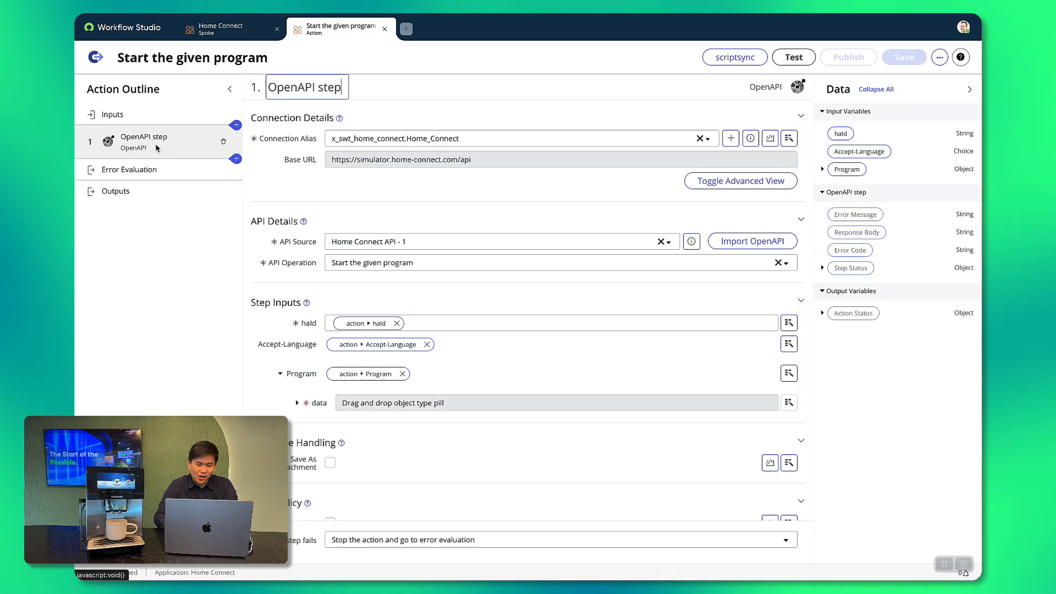
click(405, 28)
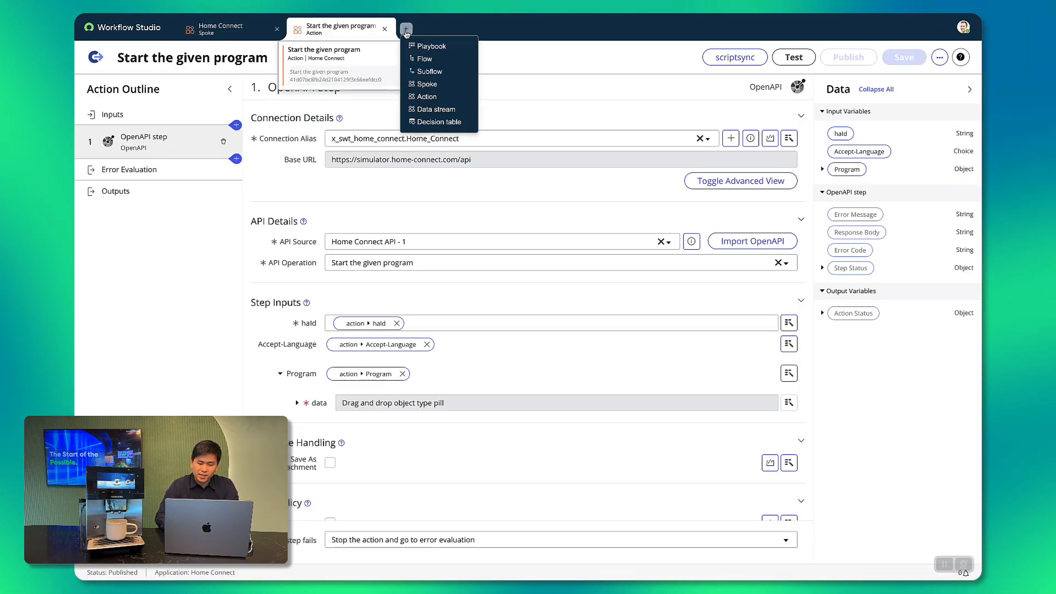
click(425, 58)
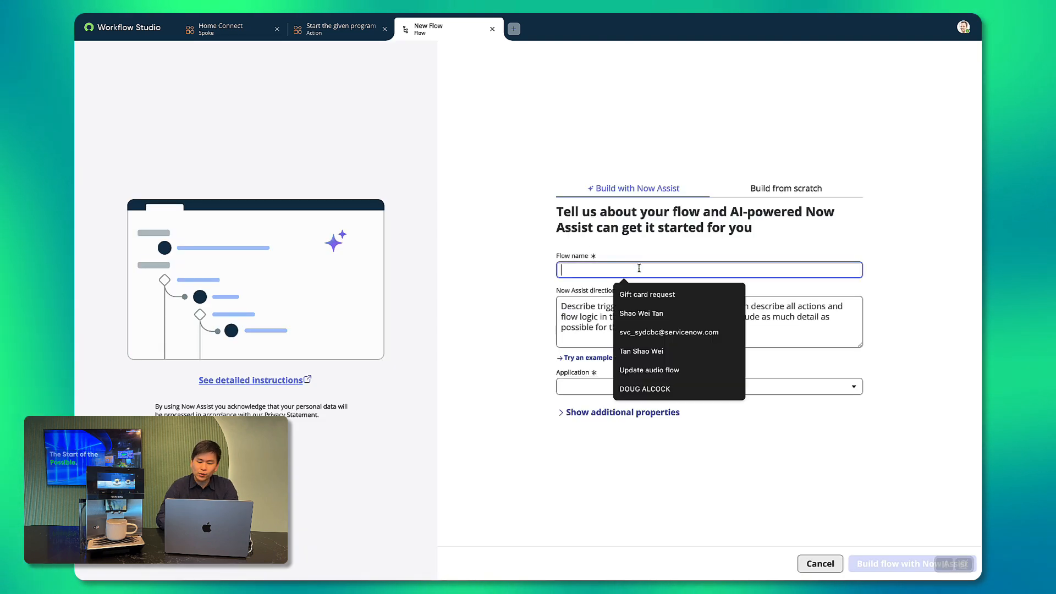
Name the flow Coffee Order Flow, write directions for approval, processing and requestor emails, and build it with Now Assist.
text(Coffee Order Flow)
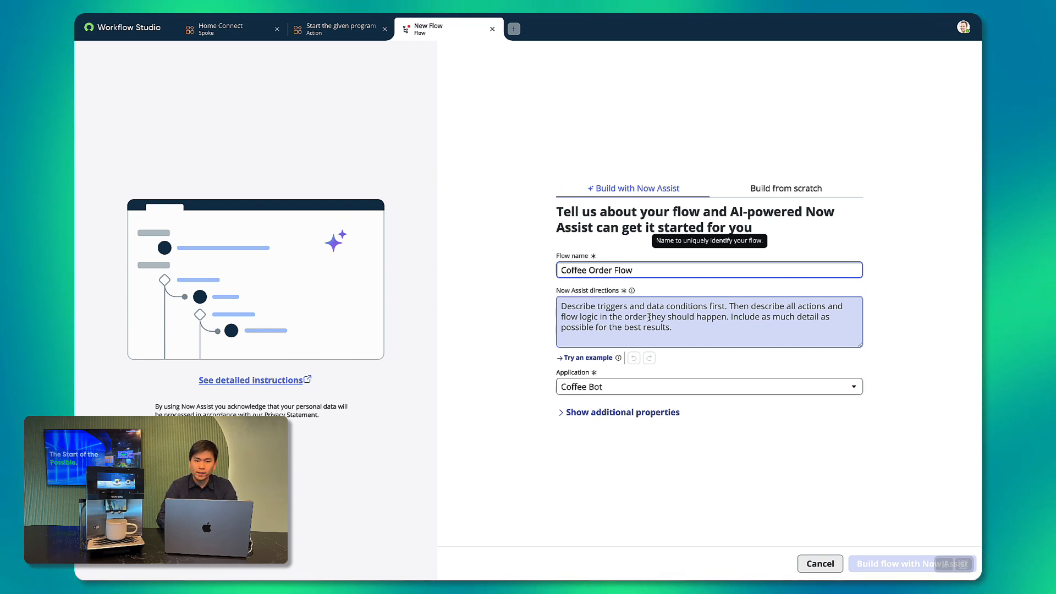
text(Whenever a new coffee order is created, send to coffee admin for approval.)
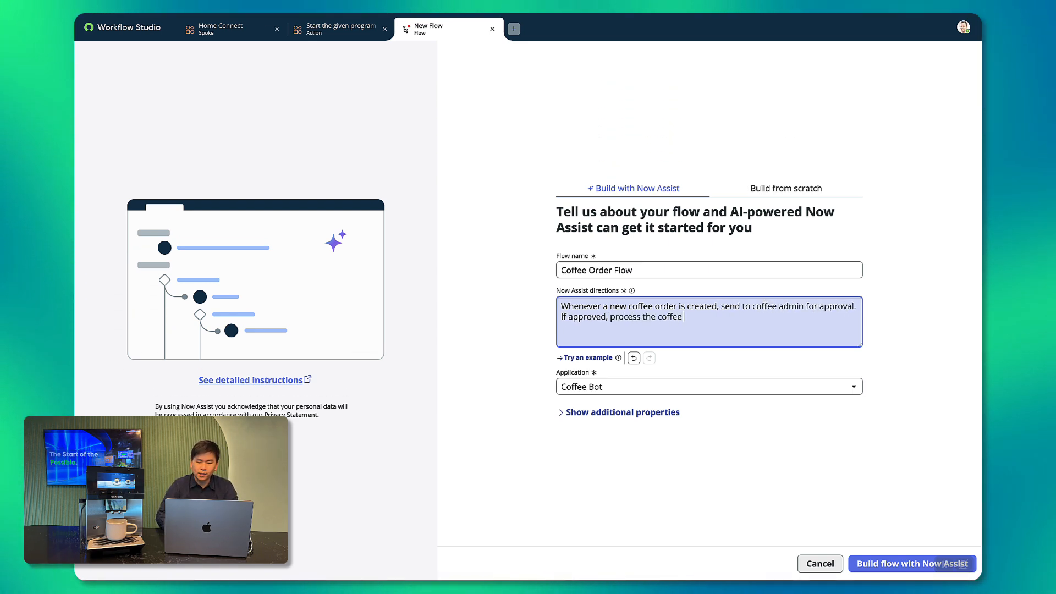
text(order, then send an email to the requestor)
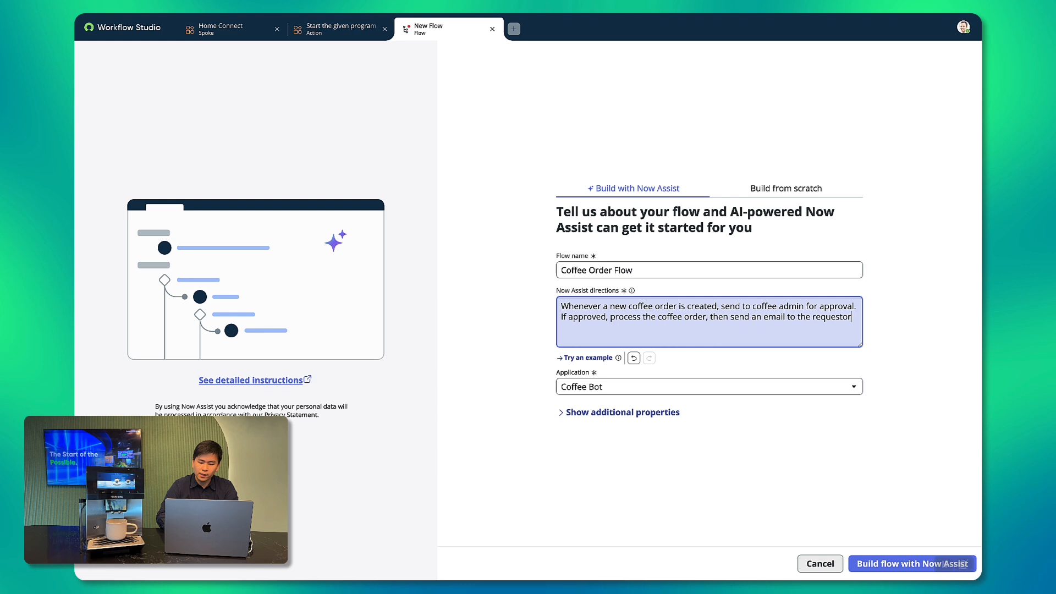
text(confirming)
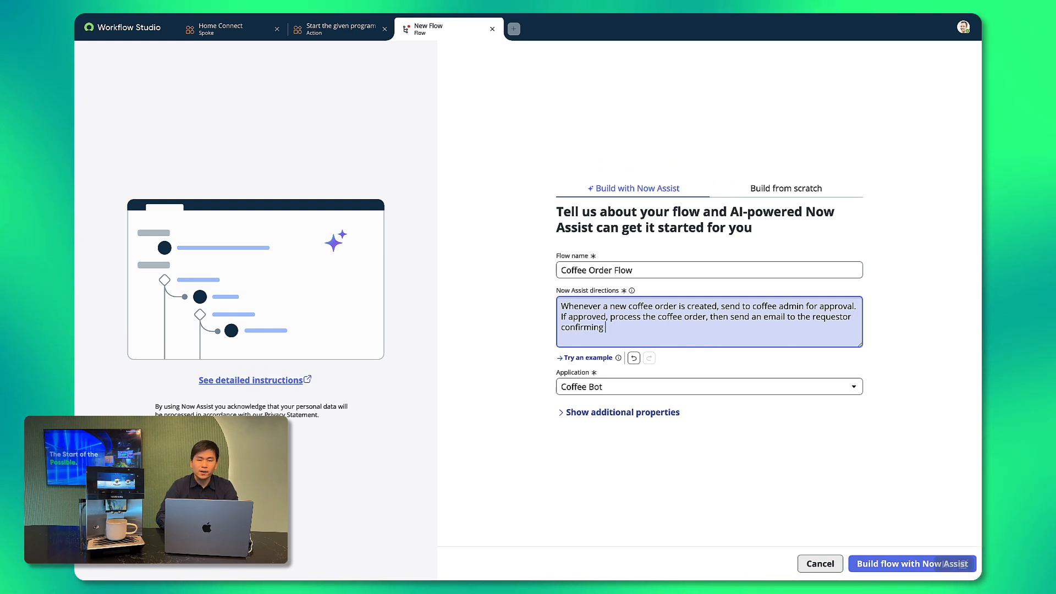
text(that the order is ready to be picked up)
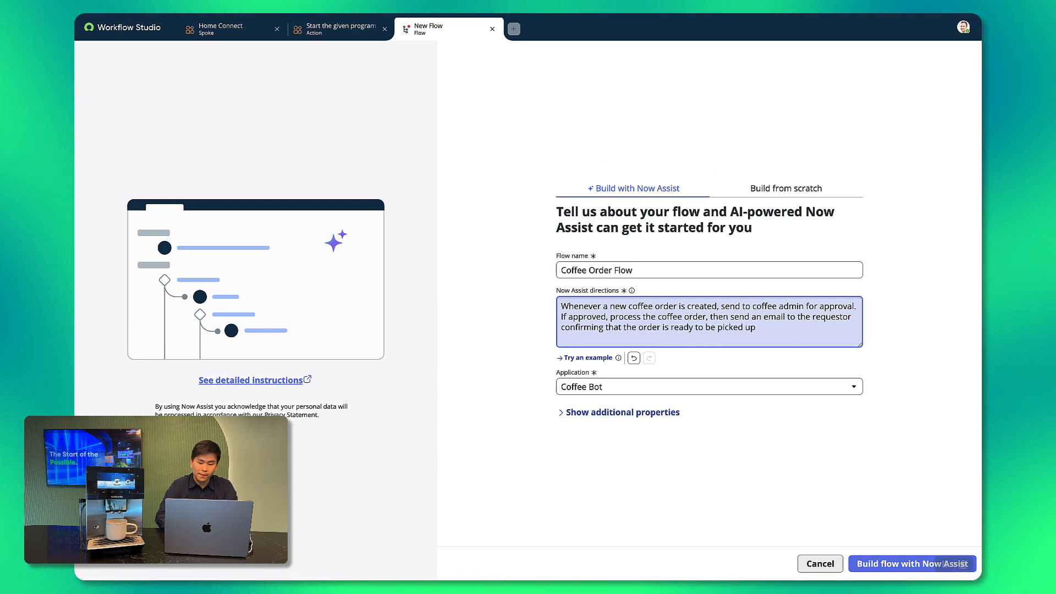
text(If rejected, send an email informing th)
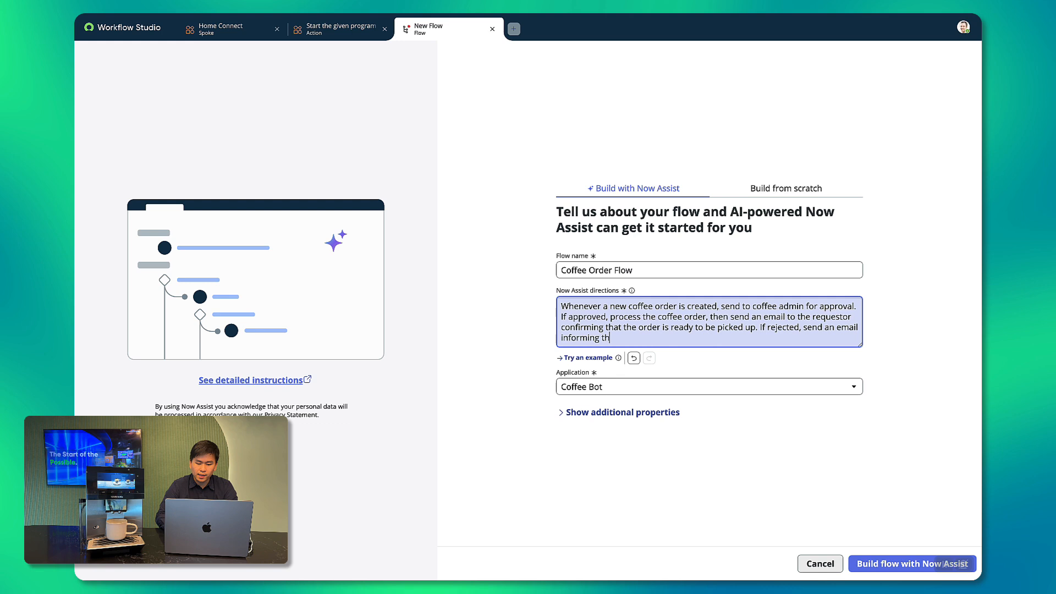
click(911, 563)
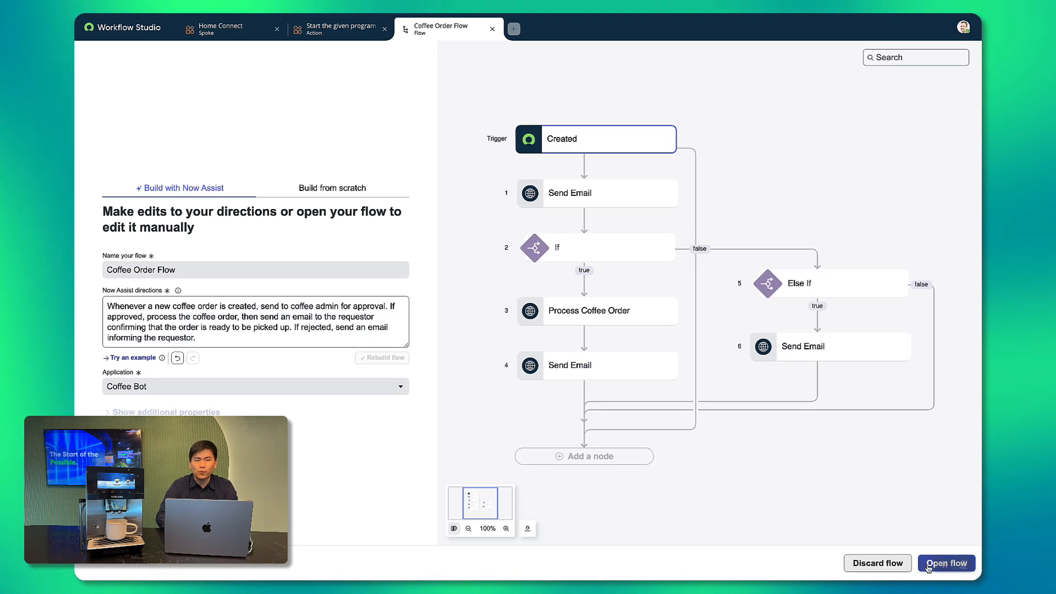
Open the generated flow and choose to fill the process-coffee-order placeholder with an action.
click(946, 563)
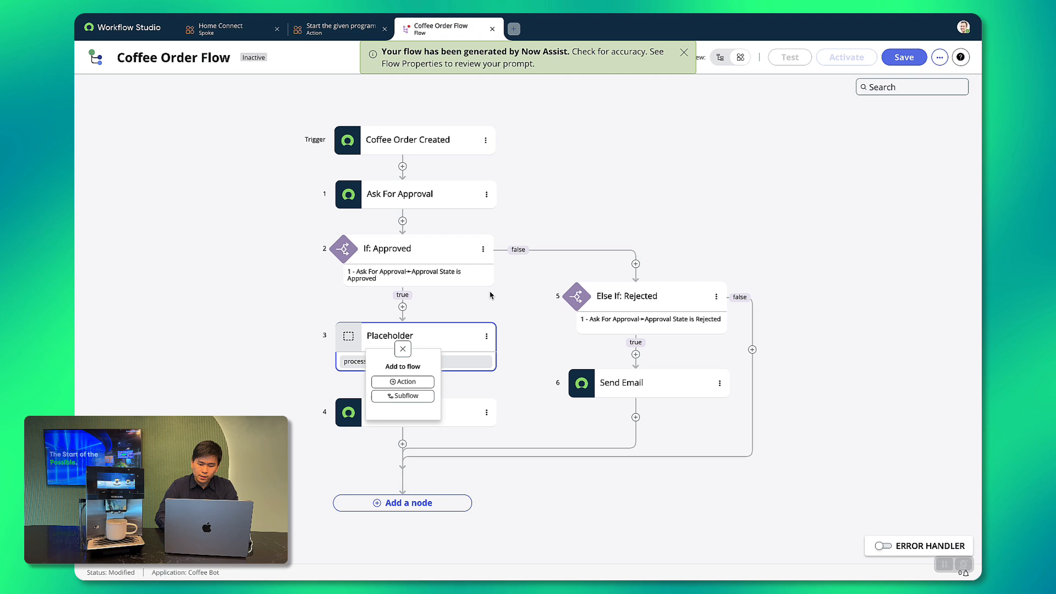
click(402, 349)
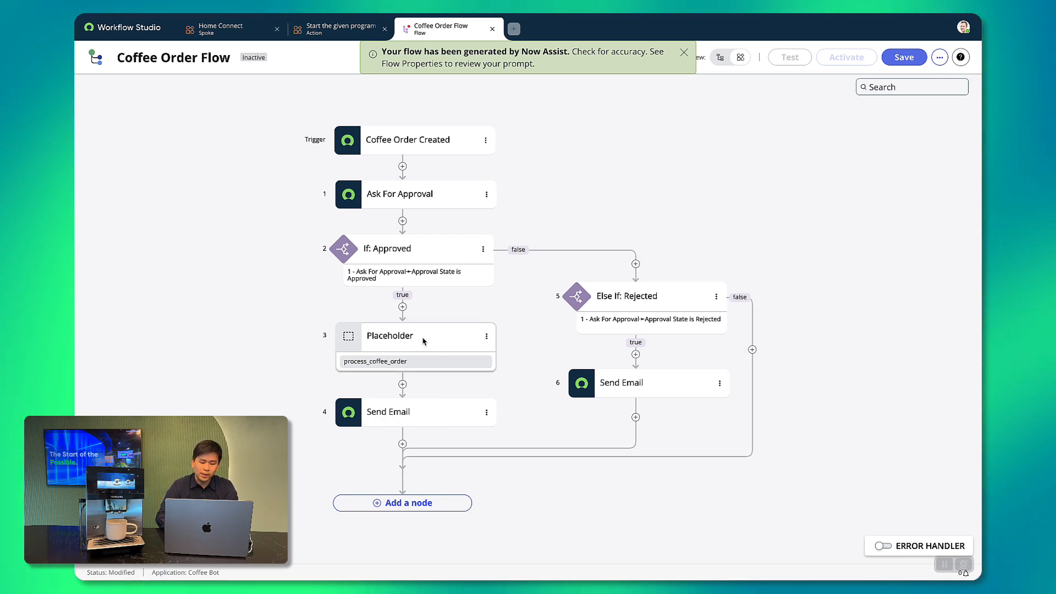
click(402, 385)
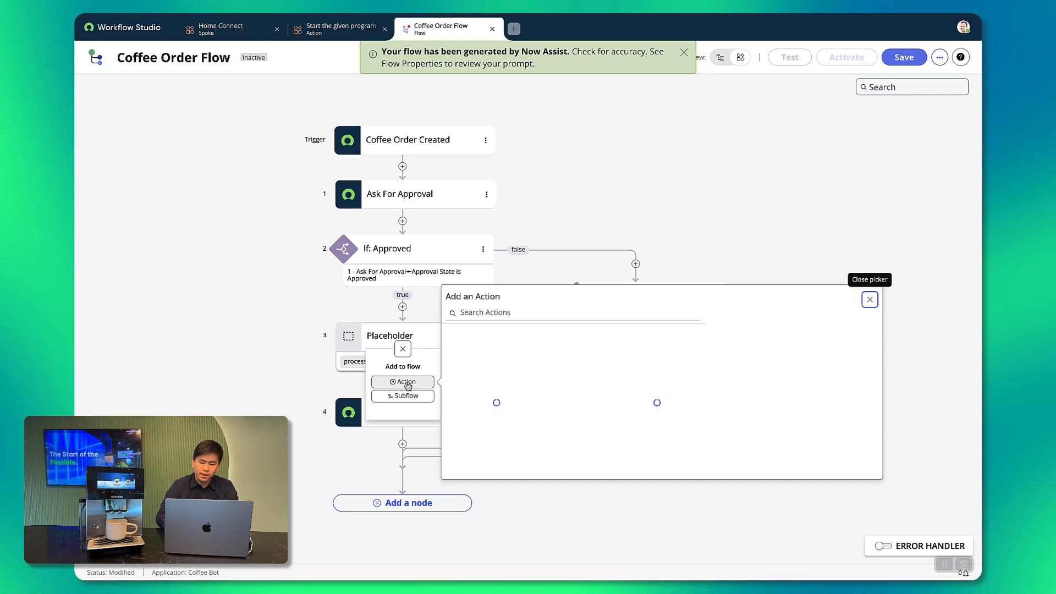
Select the Start the given program action and map the order's Coffee Type and Size of Coffee into it.
text(home)
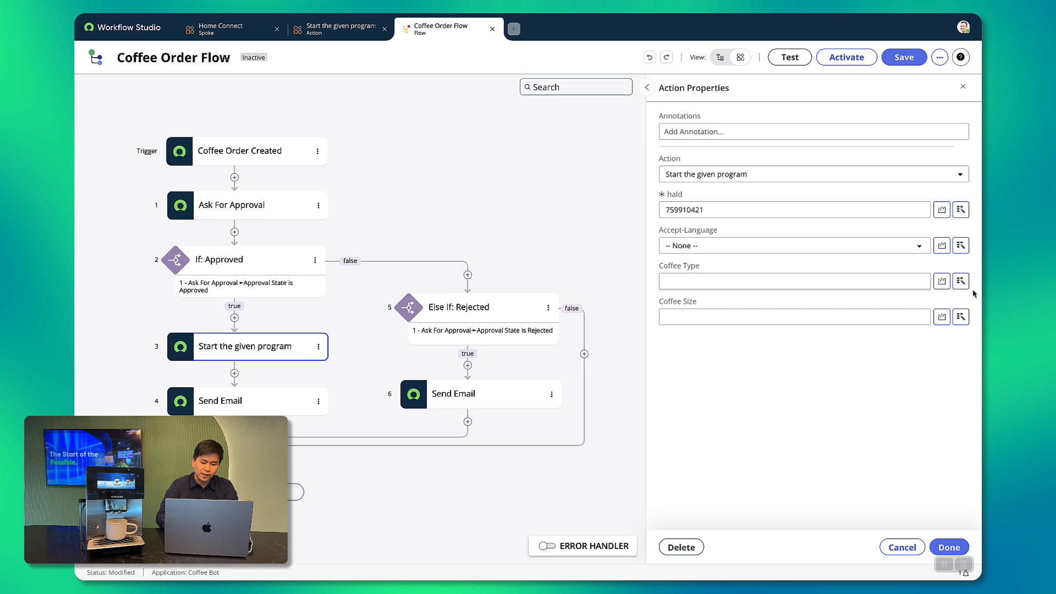
click(961, 282)
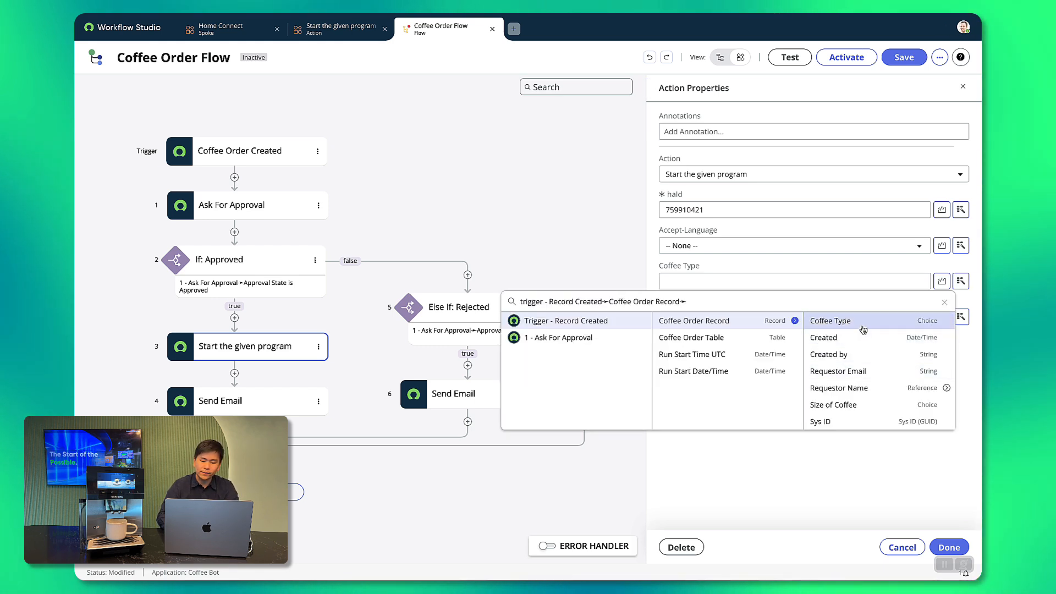
click(829, 322)
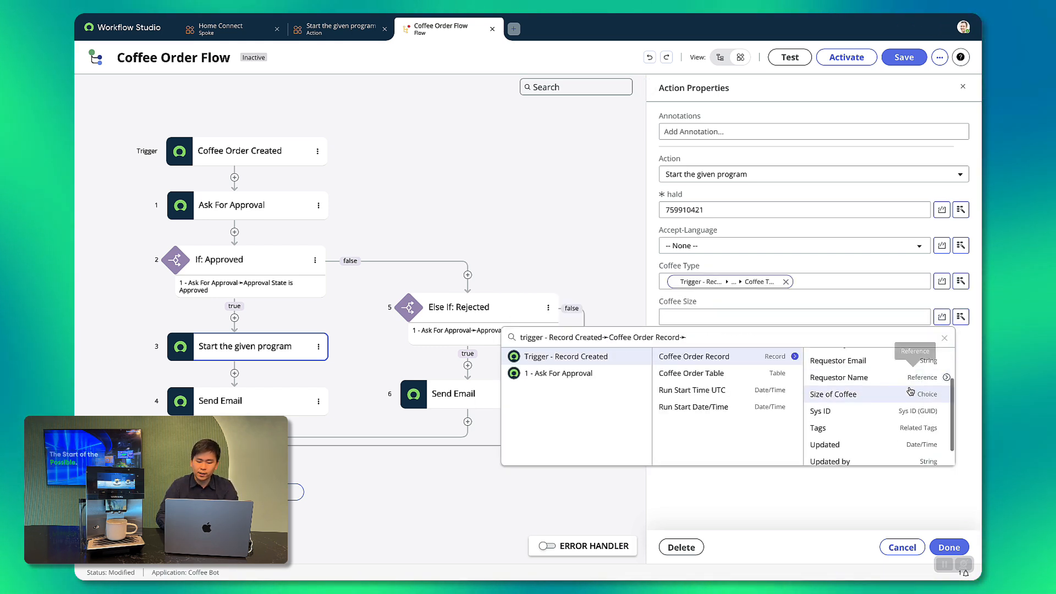
click(902, 547)
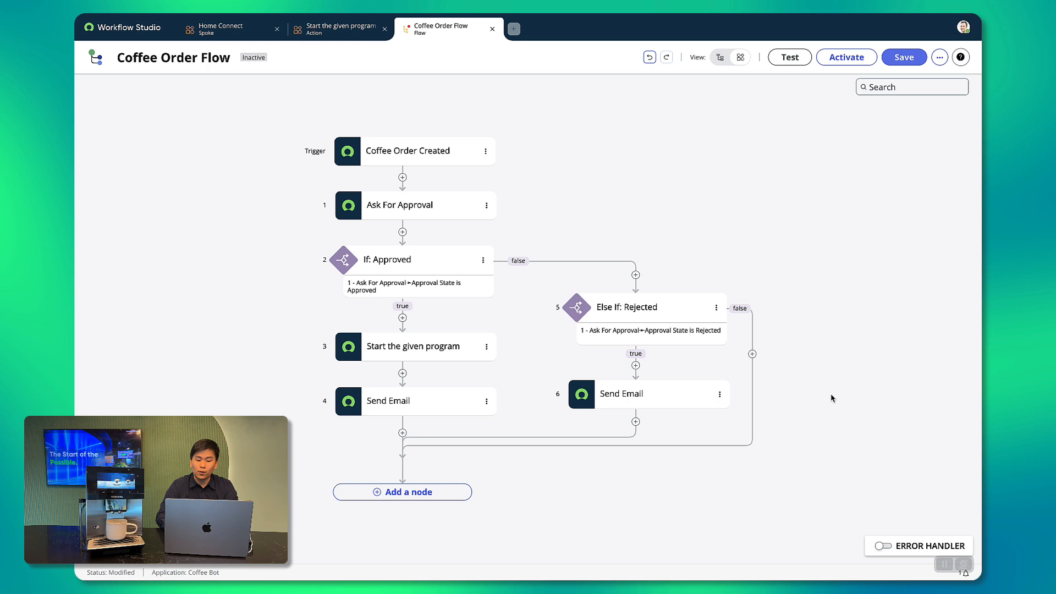
click(904, 57)
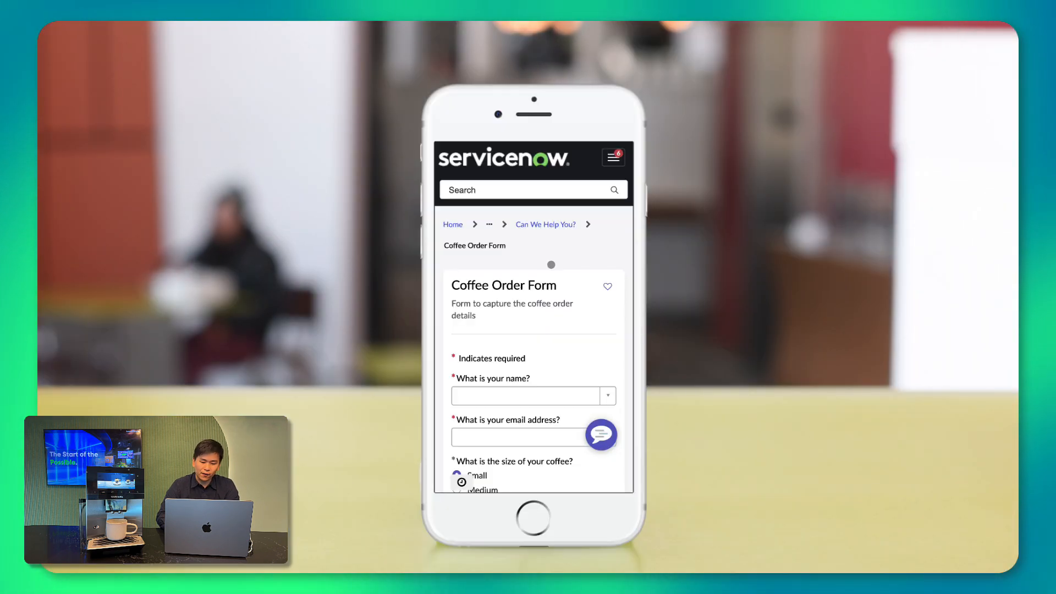
text(shao)
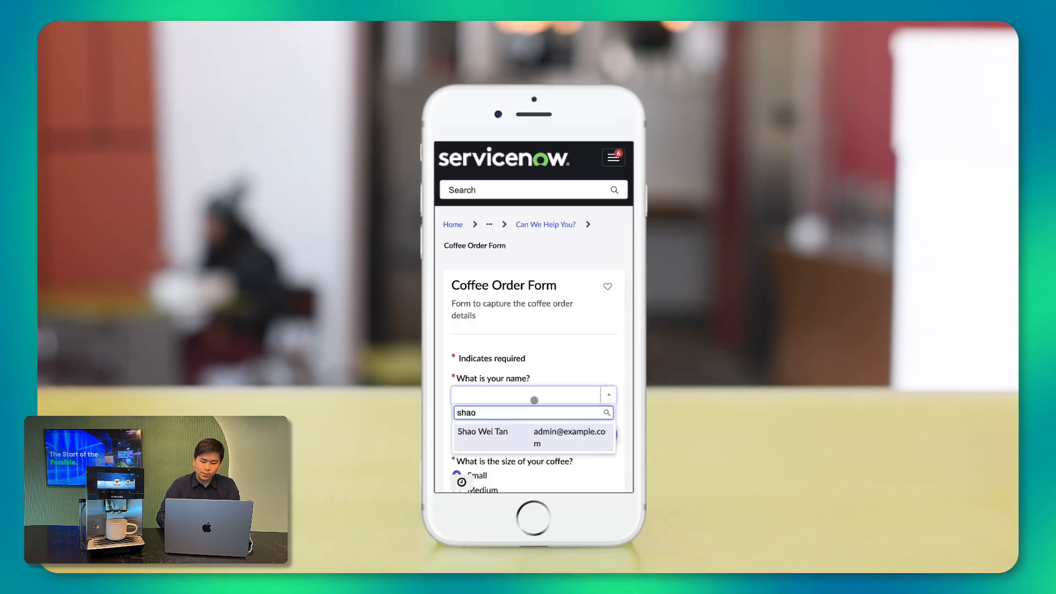
click(482, 431)
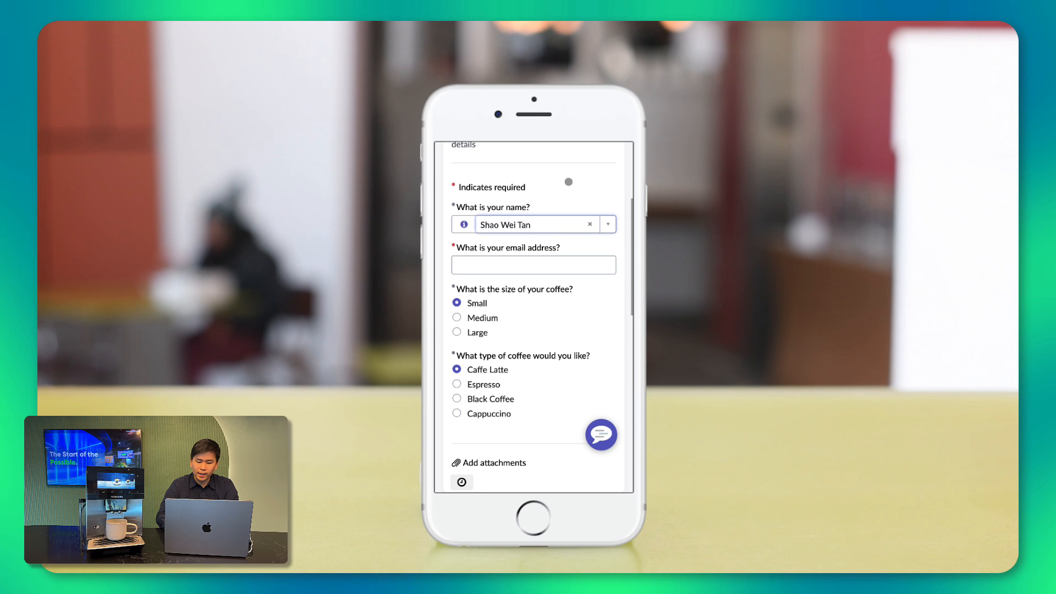
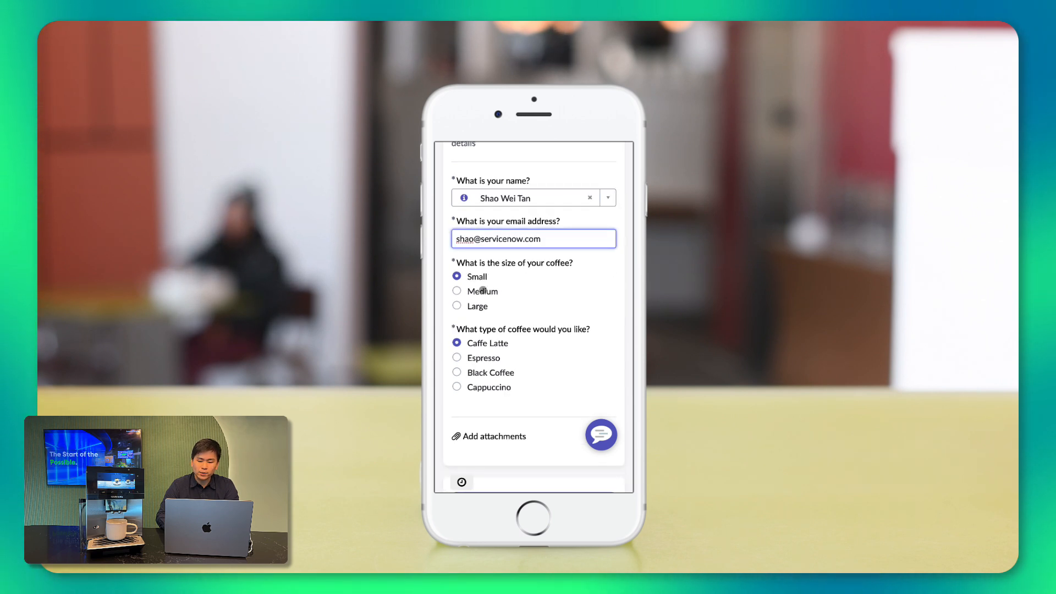
click(456, 357)
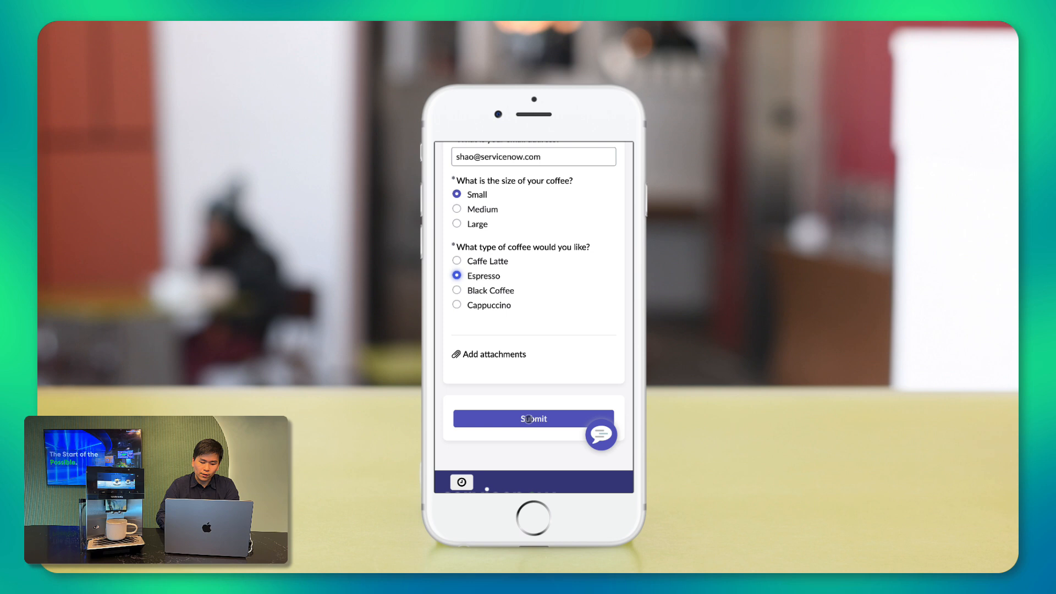
click(533, 418)
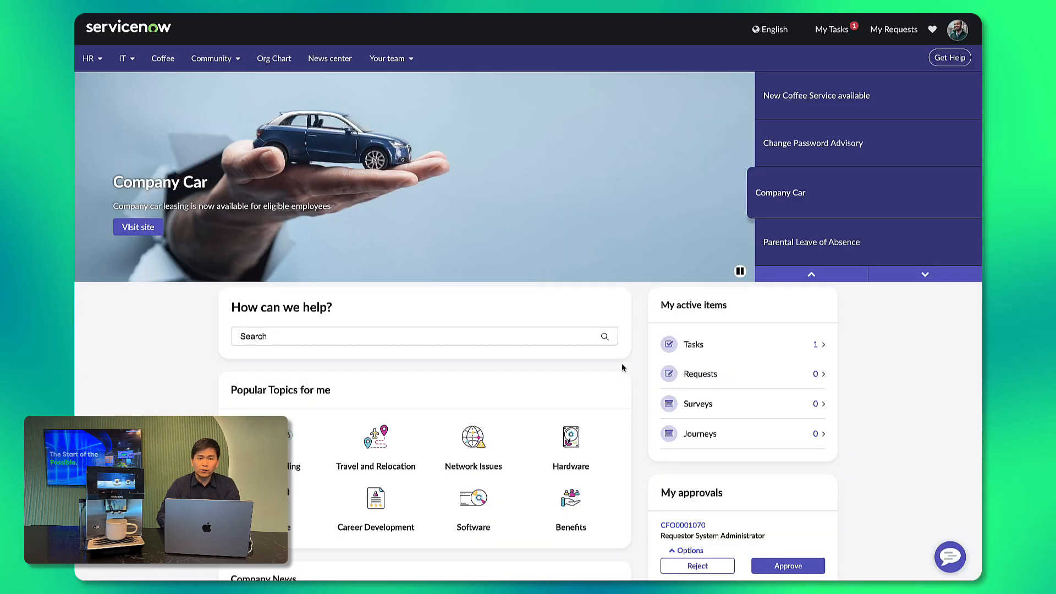
scroll(down, 3)
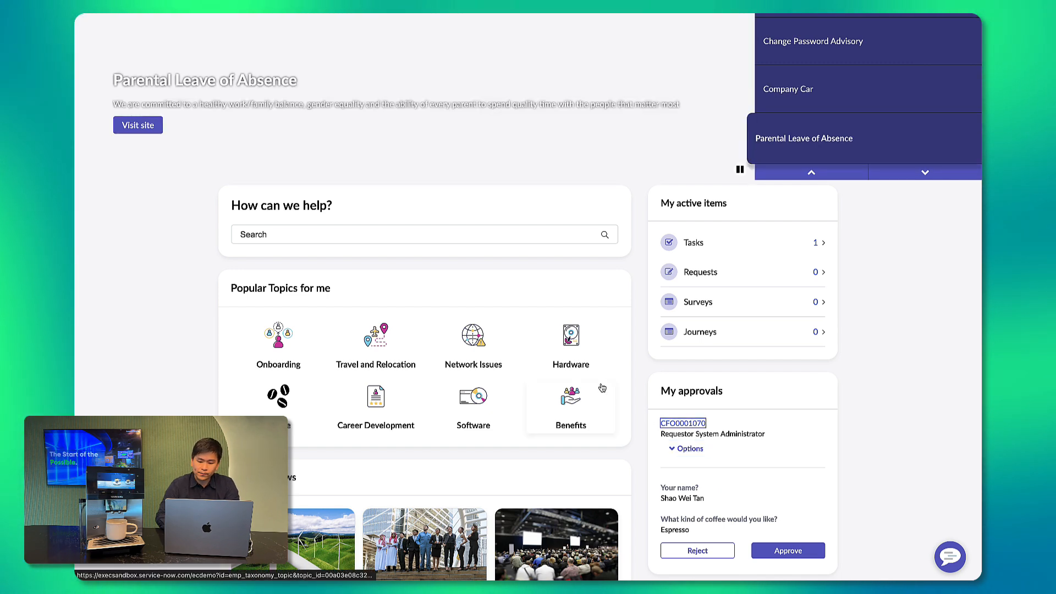
click(682, 423)
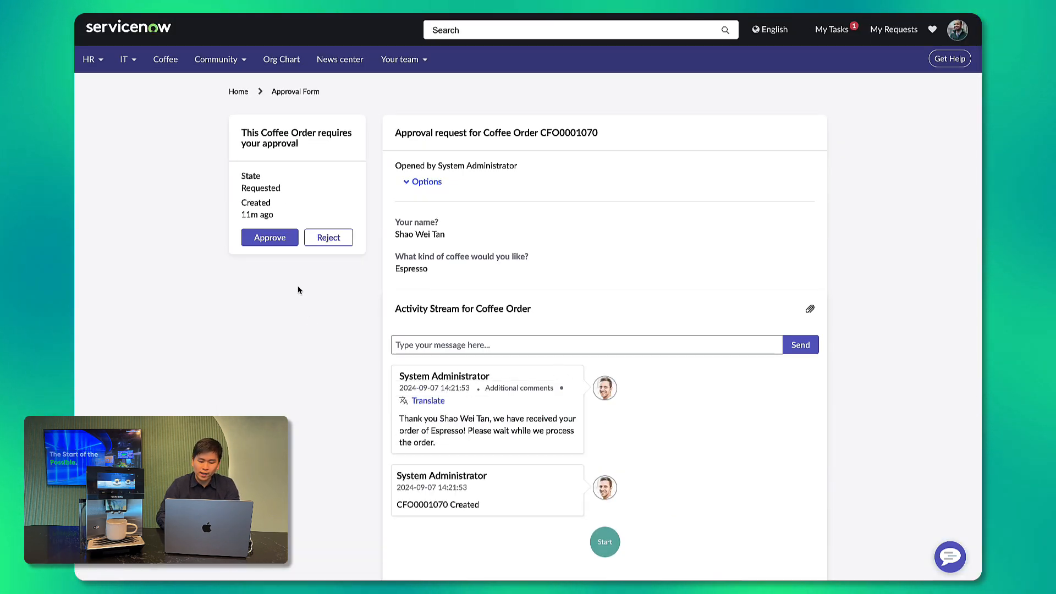
click(269, 237)
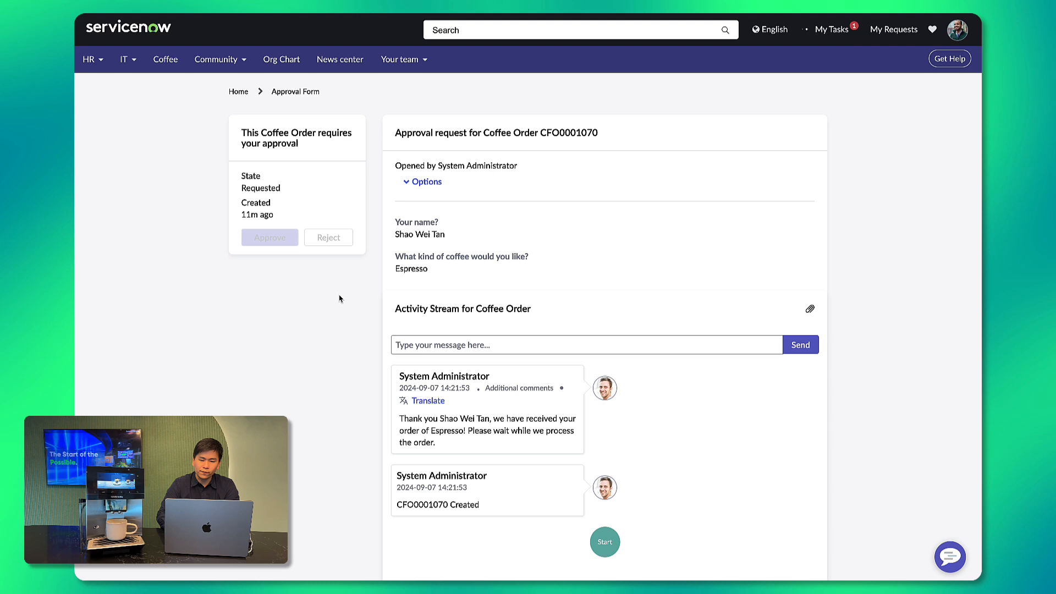
click(270, 238)
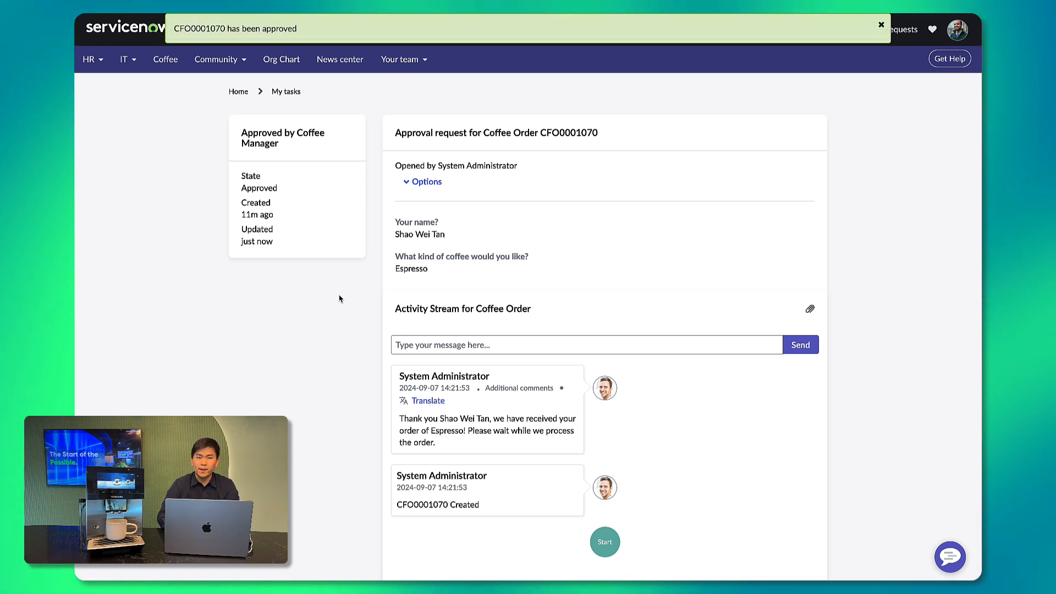